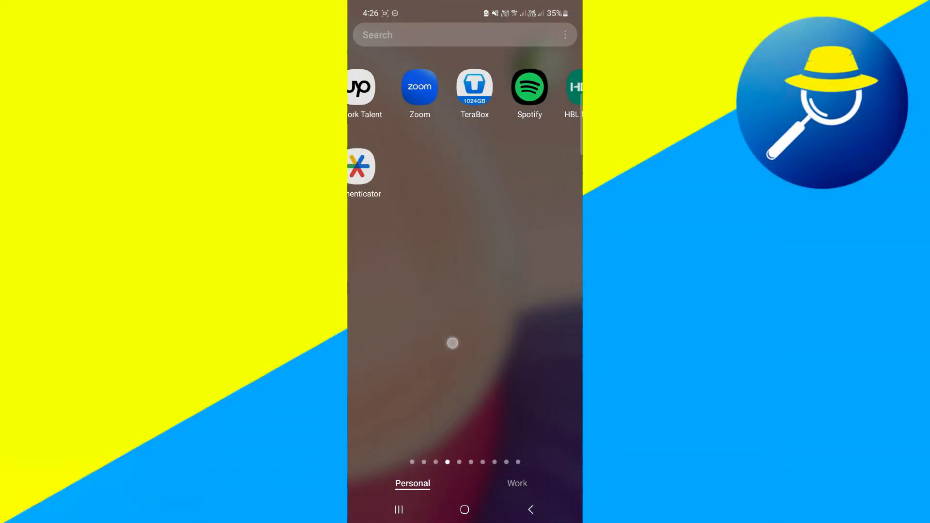
Swipe to the first app drawer page and launch the Settings app
scroll("right", 3)
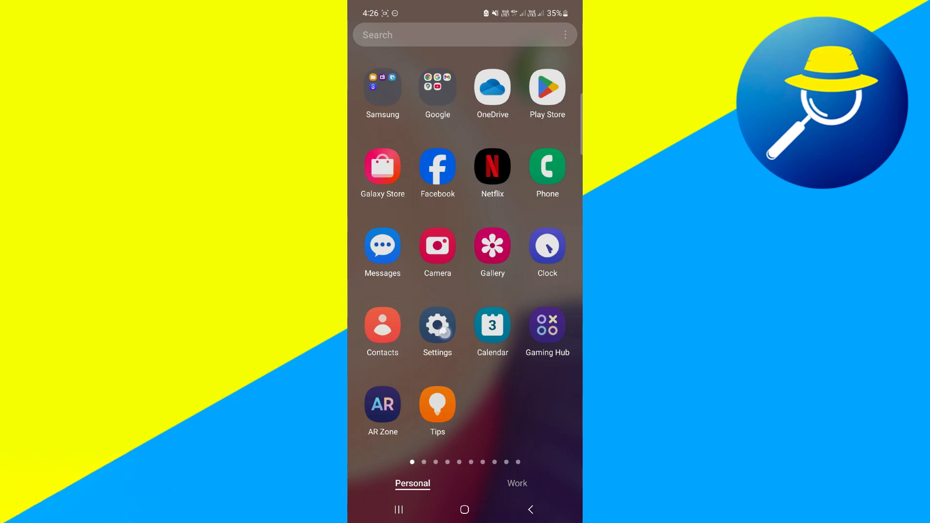
left_click(437, 325)
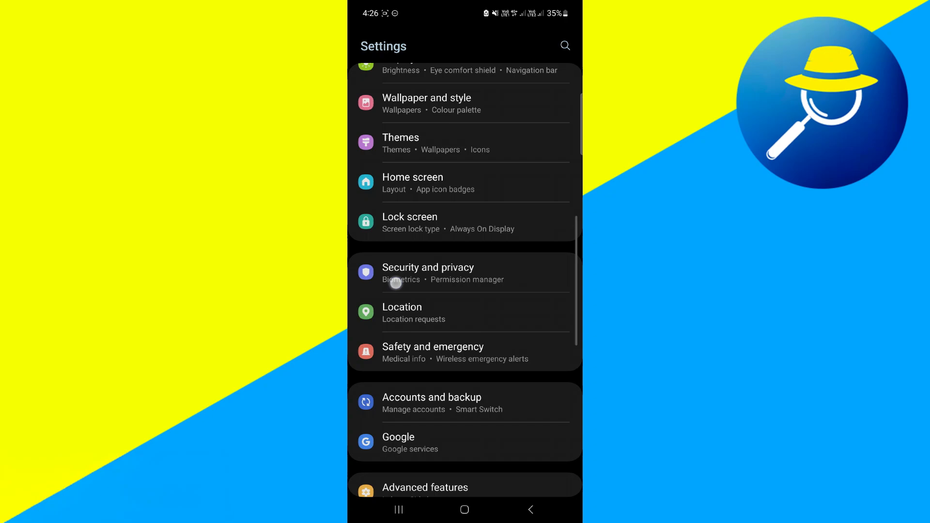
Browse Accounts and backup and its Manage accounts list, then return to Accounts and backup
scroll("down", 3)
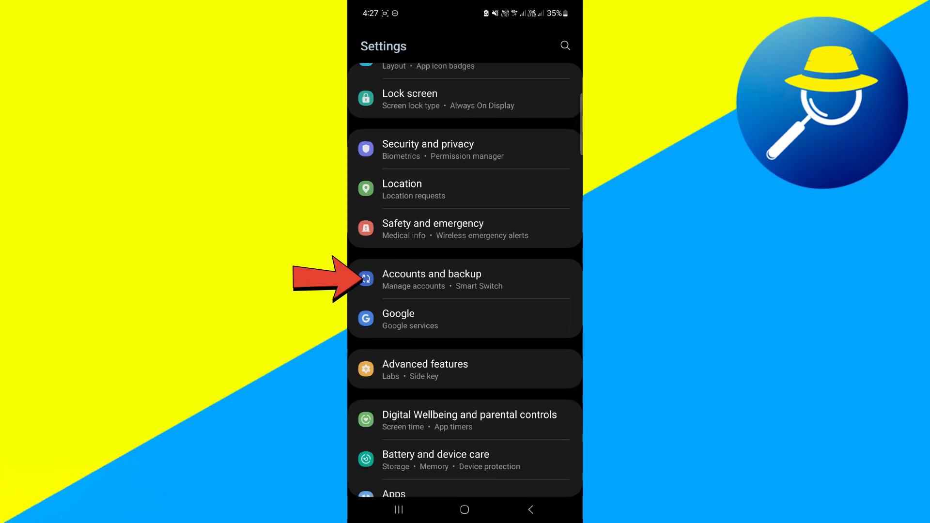
left_click(432, 279)
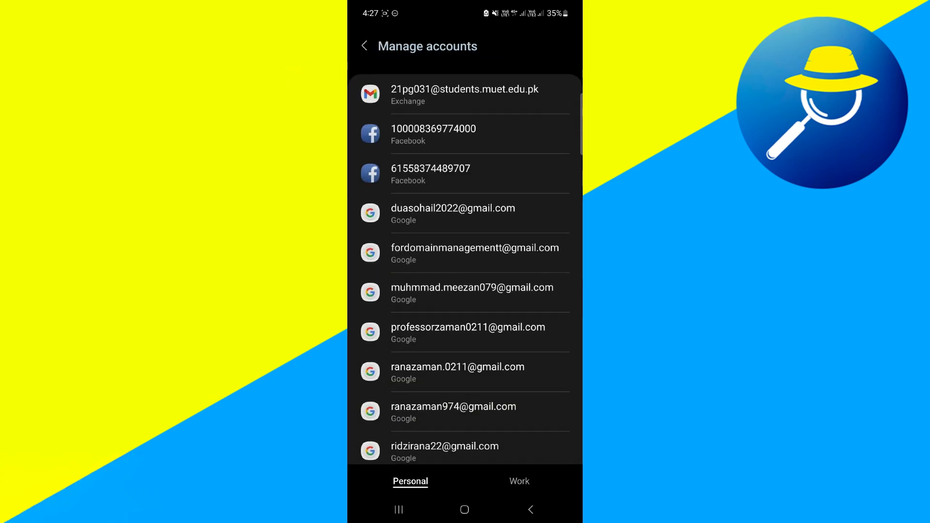
scroll("down", 3)
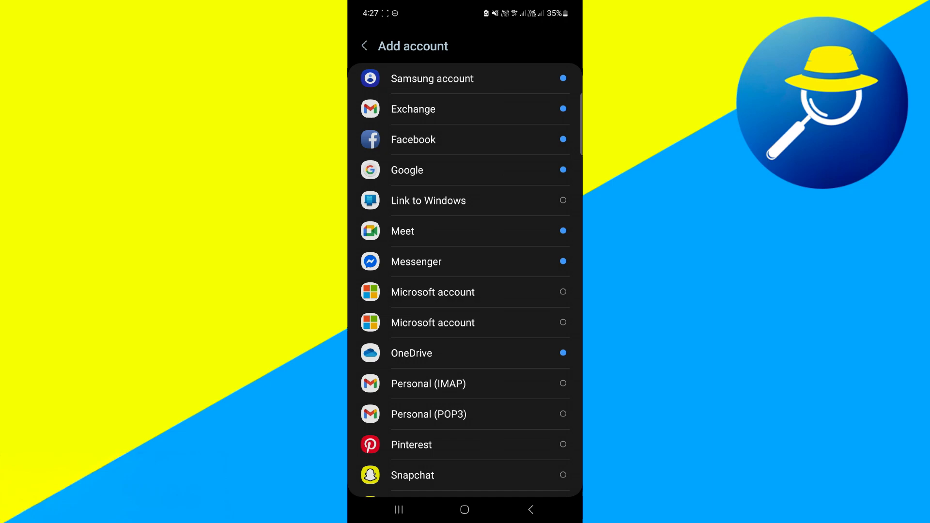
left_click(364, 46)
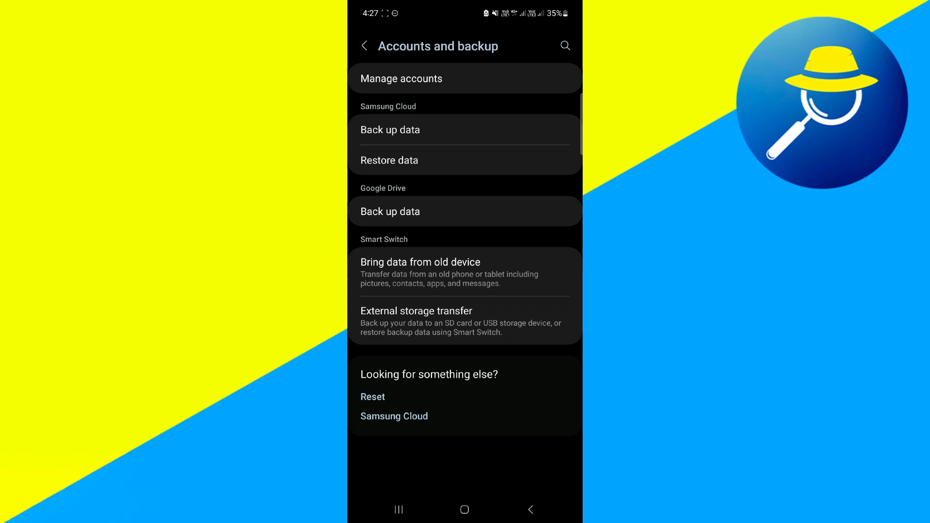
Open Google in Settings, show All services, and scroll to the work profile option
left_click(364, 46)
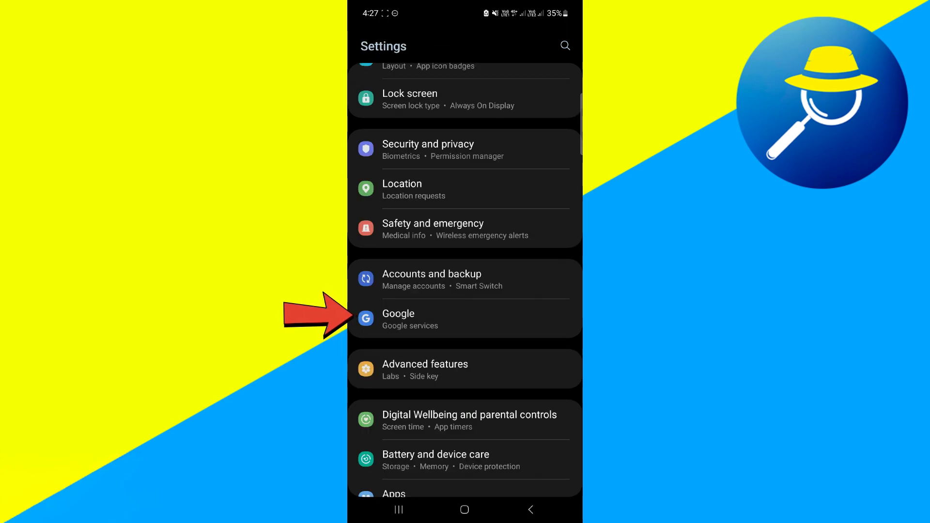
left_click(416, 319)
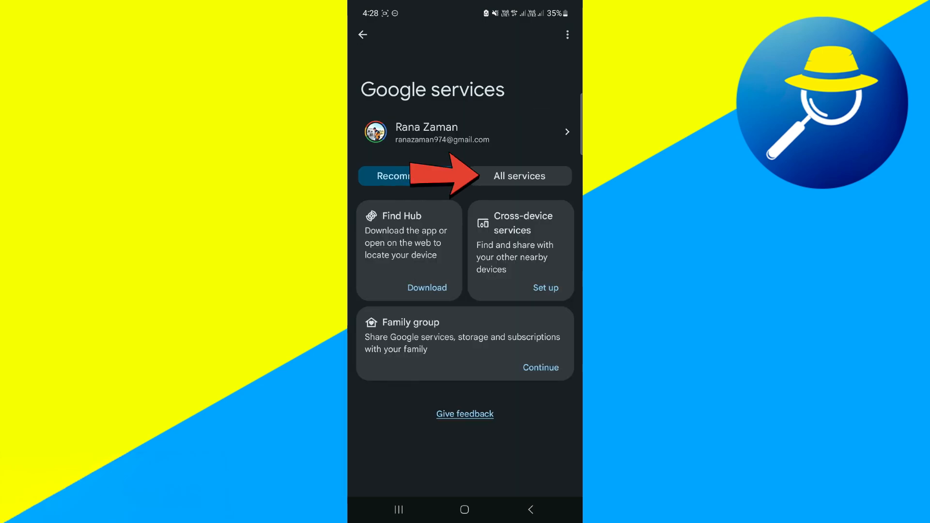
left_click(519, 176)
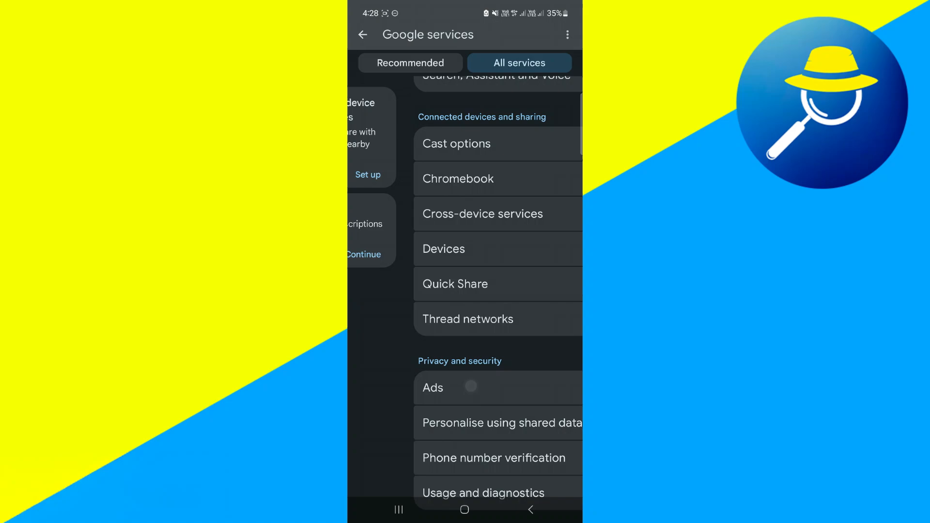
scroll("down", 3)
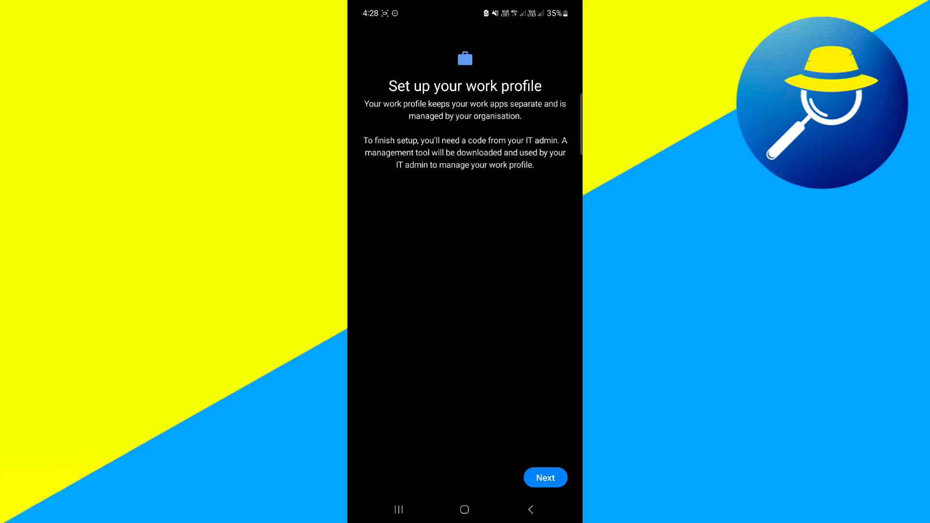
Advance past the 'Set up your work profile' introduction to the code scanner screen
left_click(544, 477)
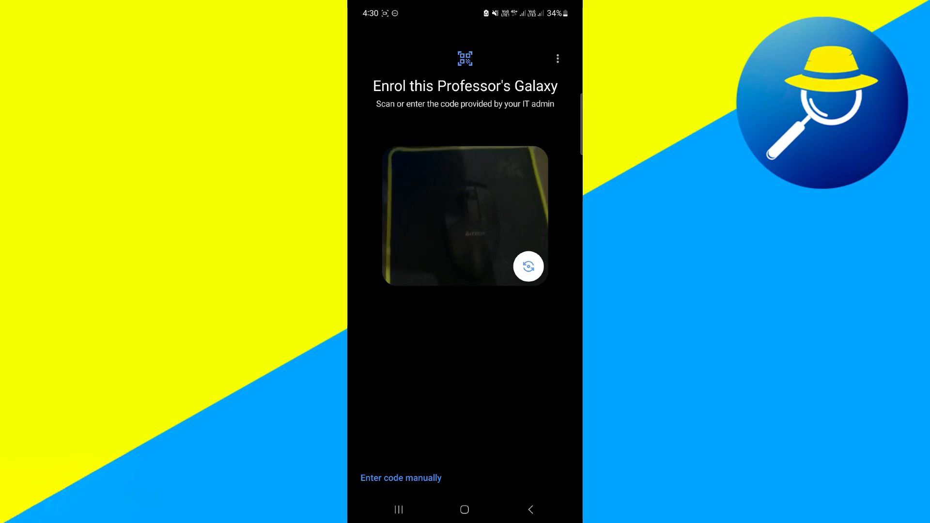
Choose Enter code manually and focus the empty Code field to raise the keyboard
left_click(401, 478)
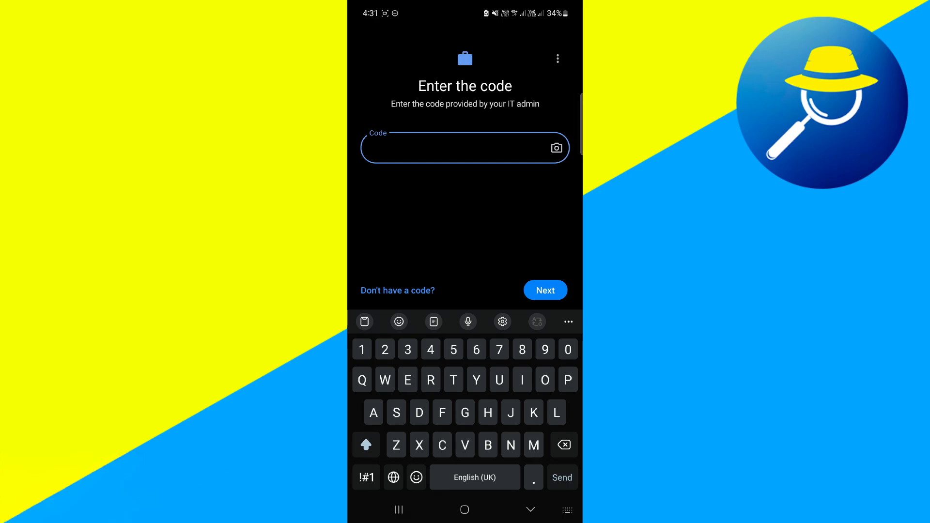
left_click(465, 148)
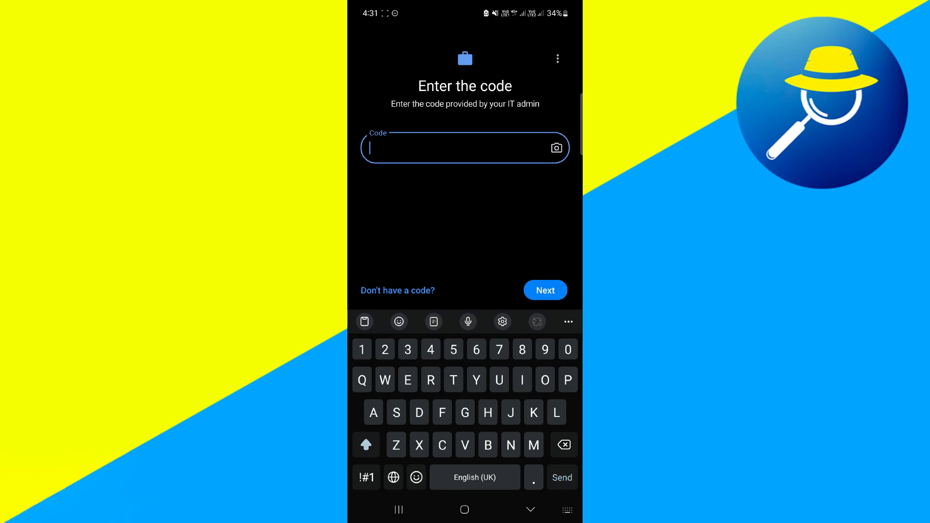